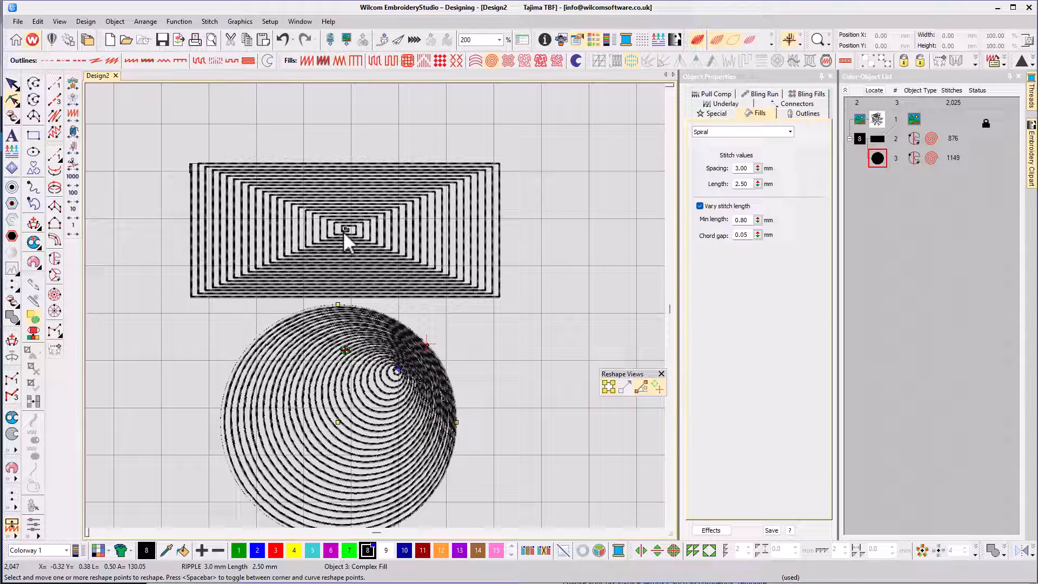
Drag a reshape point on the circle outline outward to the right, forming a pointed teardrop
left_click(344, 228)
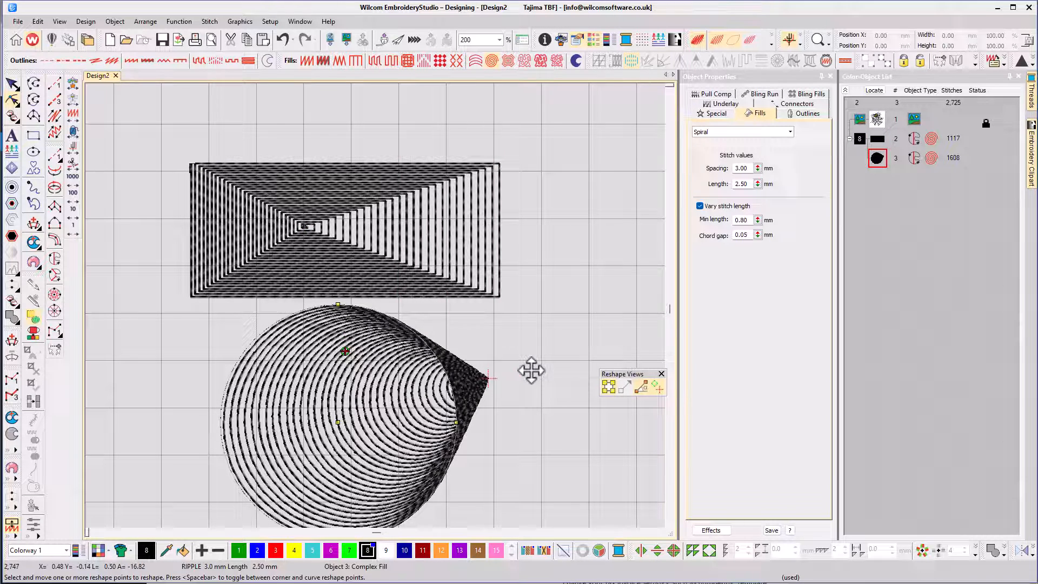
left_click_drag(490, 378, 552, 364)
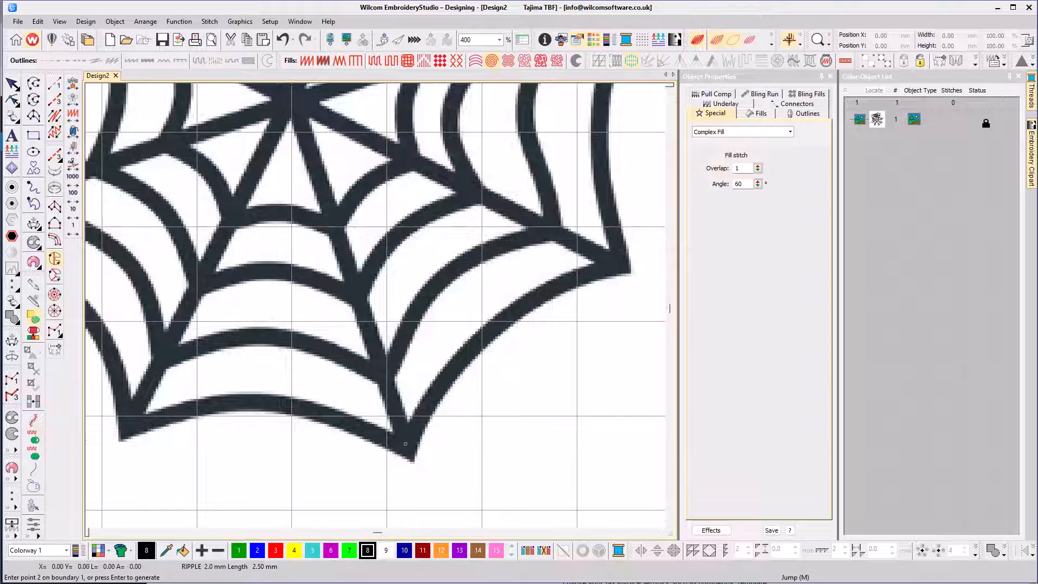
Place Complex Fill boundary points along the spider web edge and set the stitch entry point
left_click(485, 329)
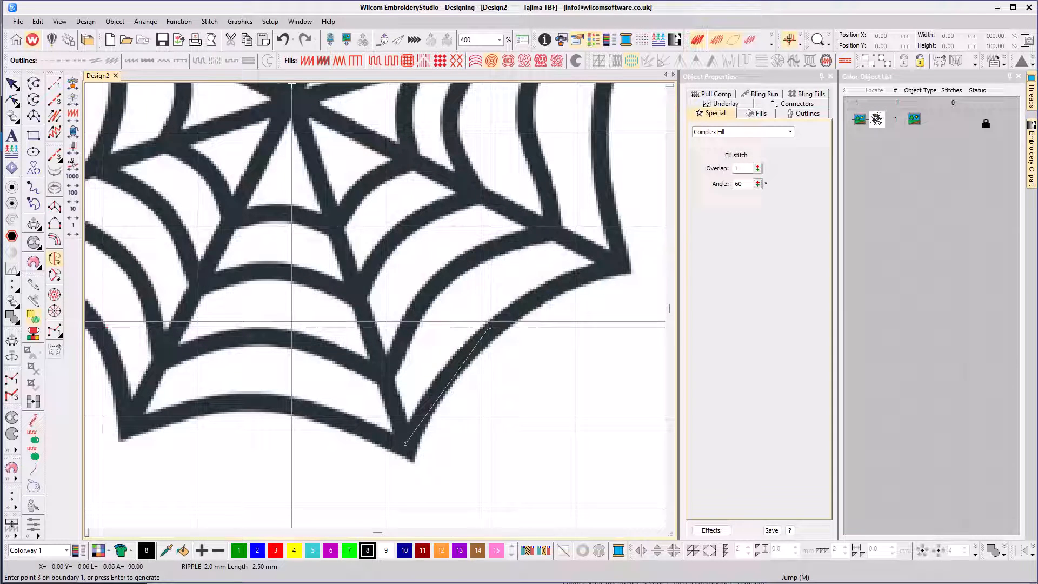
left_click(626, 261)
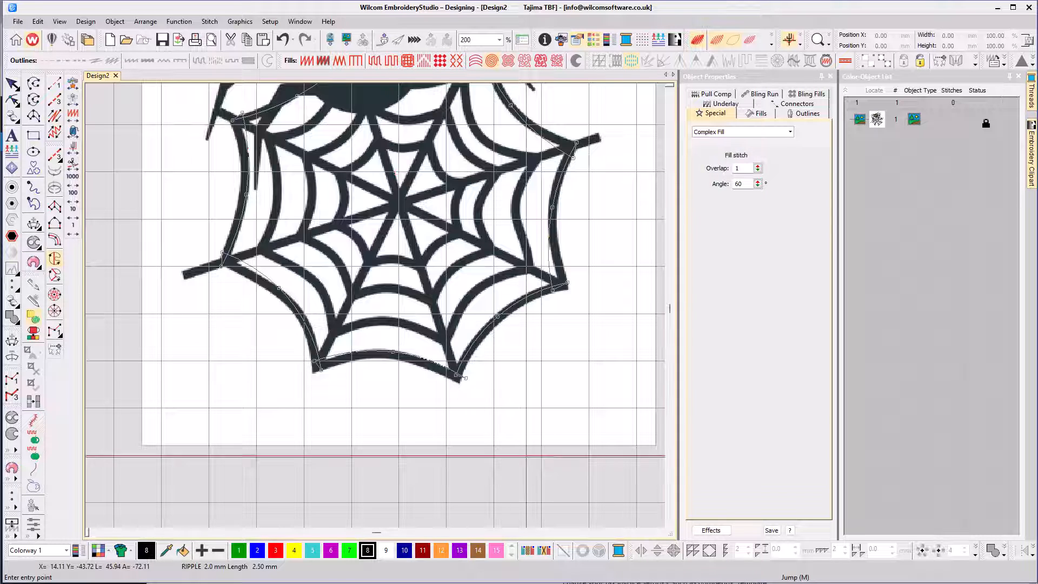
left_click(396, 171)
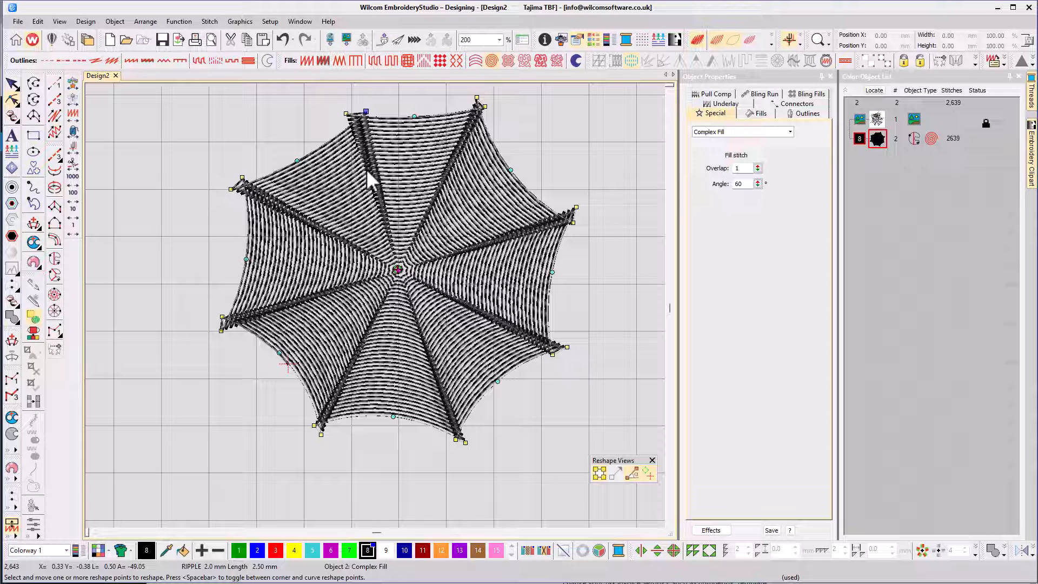
mouse_move(491, 61)
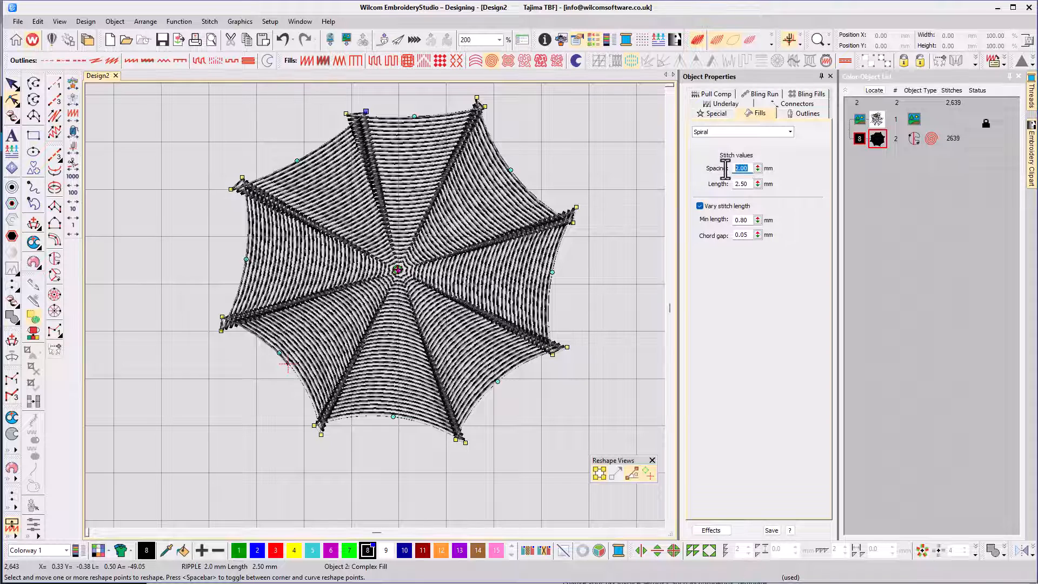
Set the spiral fill Spacing of the web object to 3 mm
type("3")
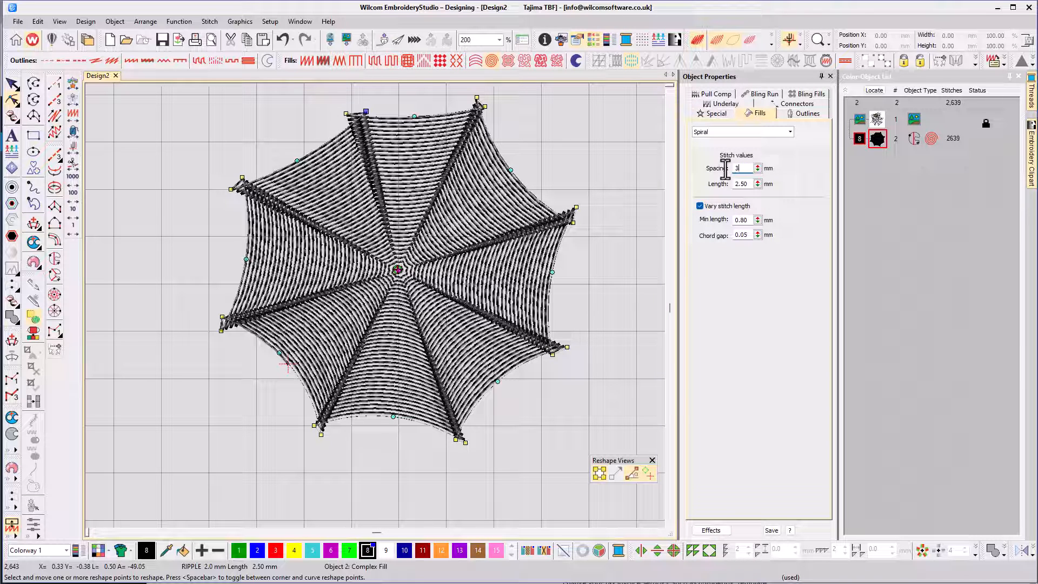